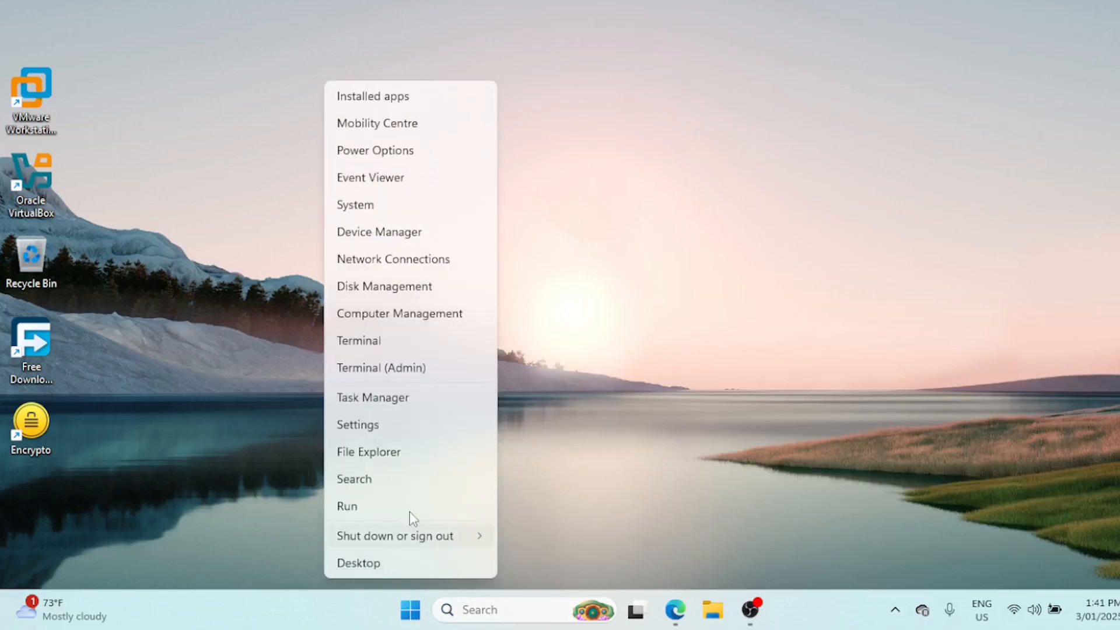
pyautogui.moveTo(380, 368)
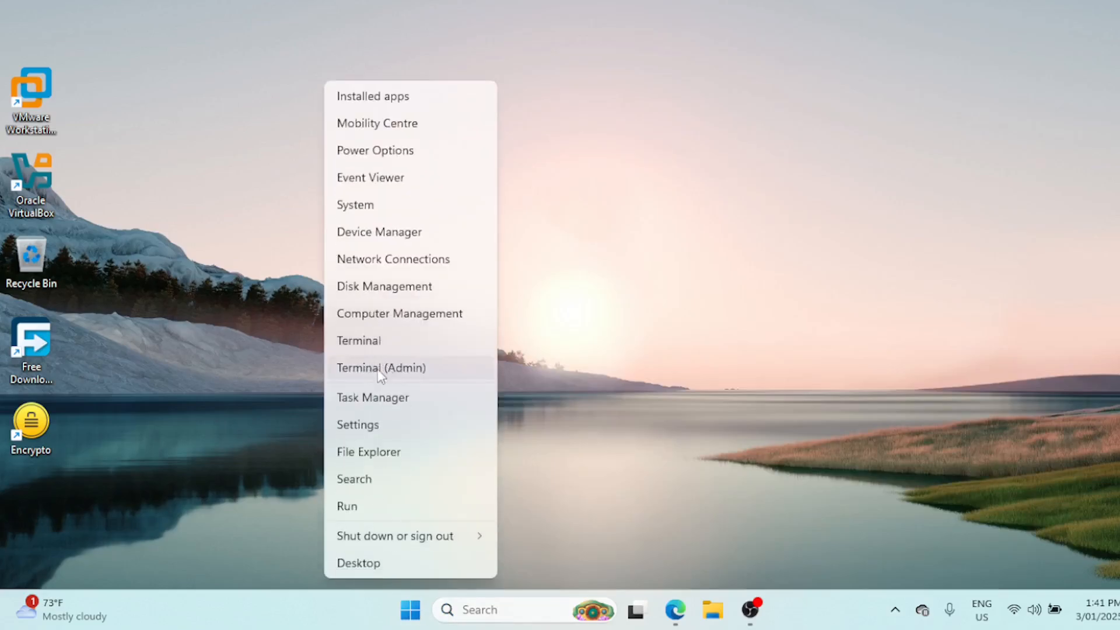
# Launch Terminal (Admin) from the Start button's quick link menu
pyautogui.click(381, 367)
pyautogui.write('Get-CimInstance Win32_WinSat')
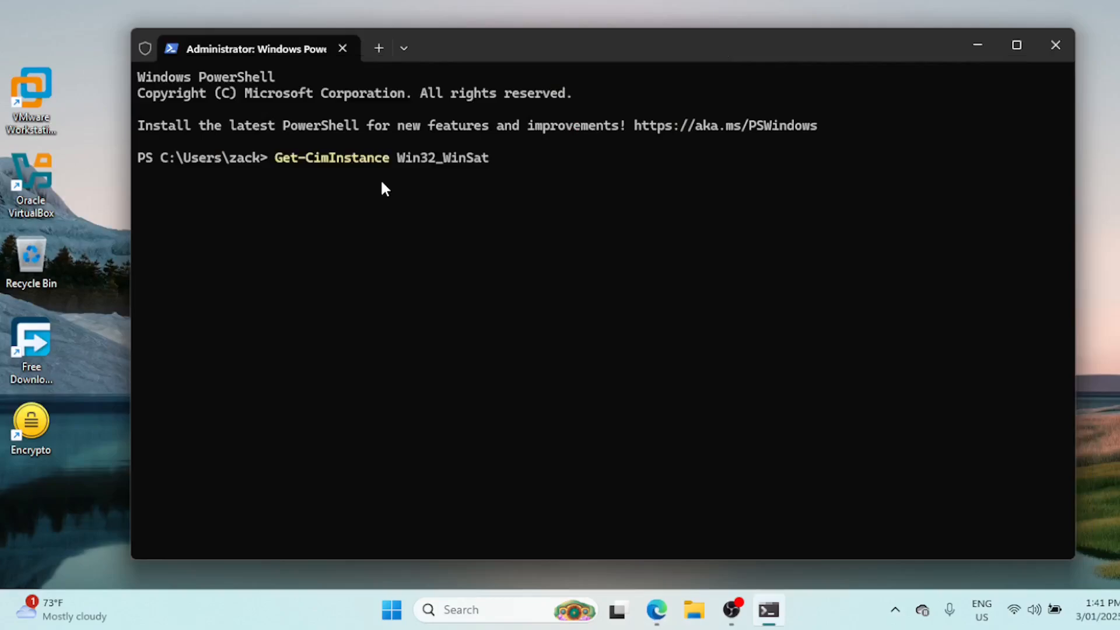
pyautogui.moveTo(518, 307)
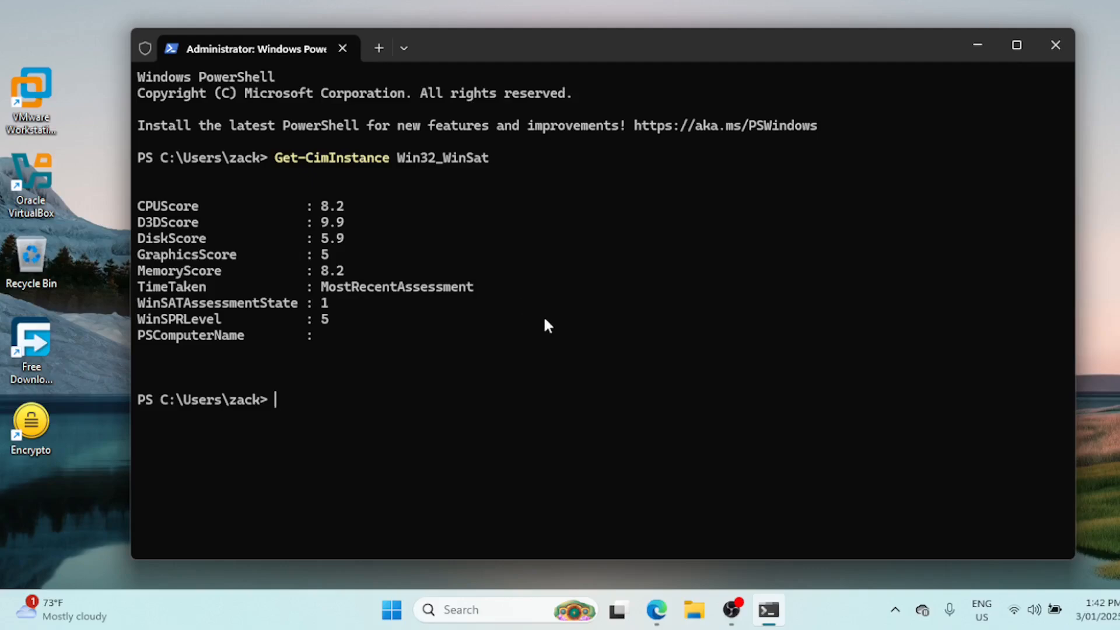
pyautogui.moveTo(576, 351)
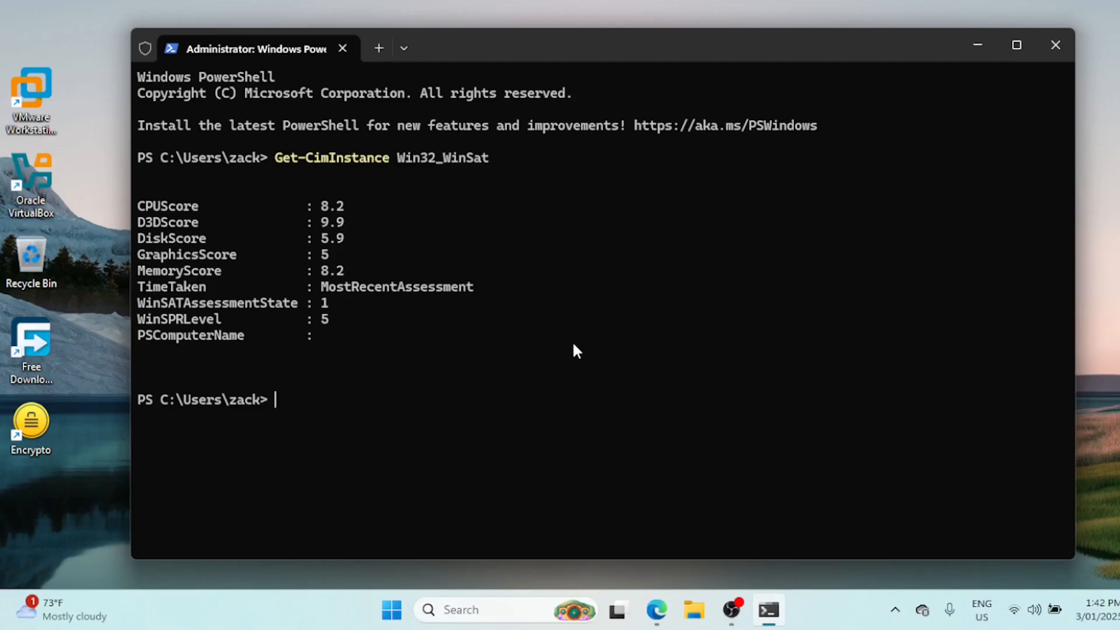
pyautogui.moveTo(310, 221)
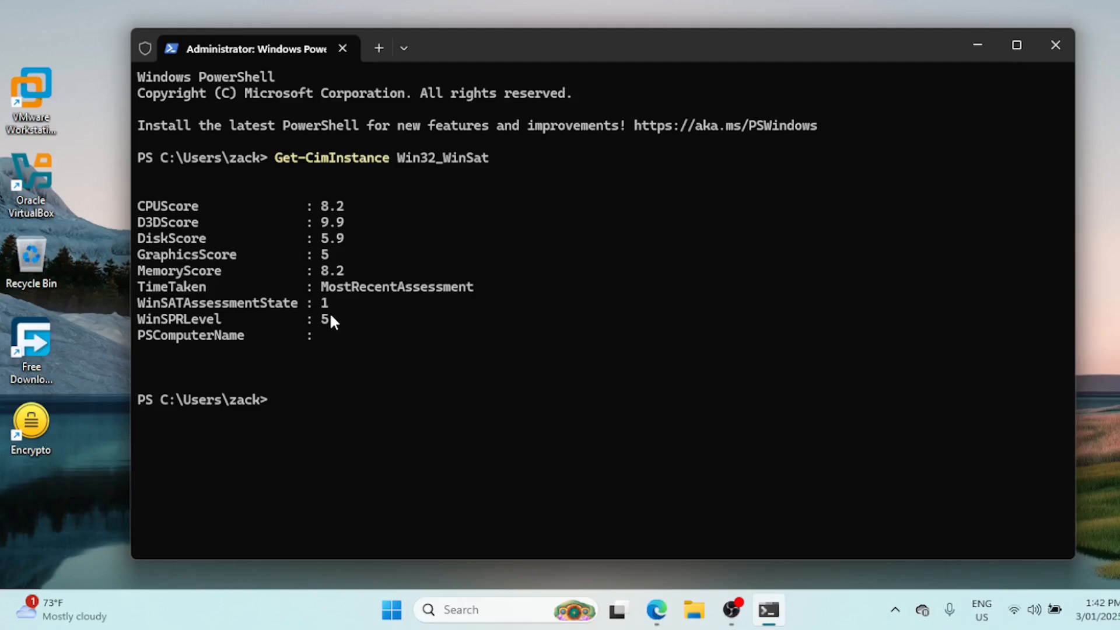
pyautogui.moveTo(340, 329)
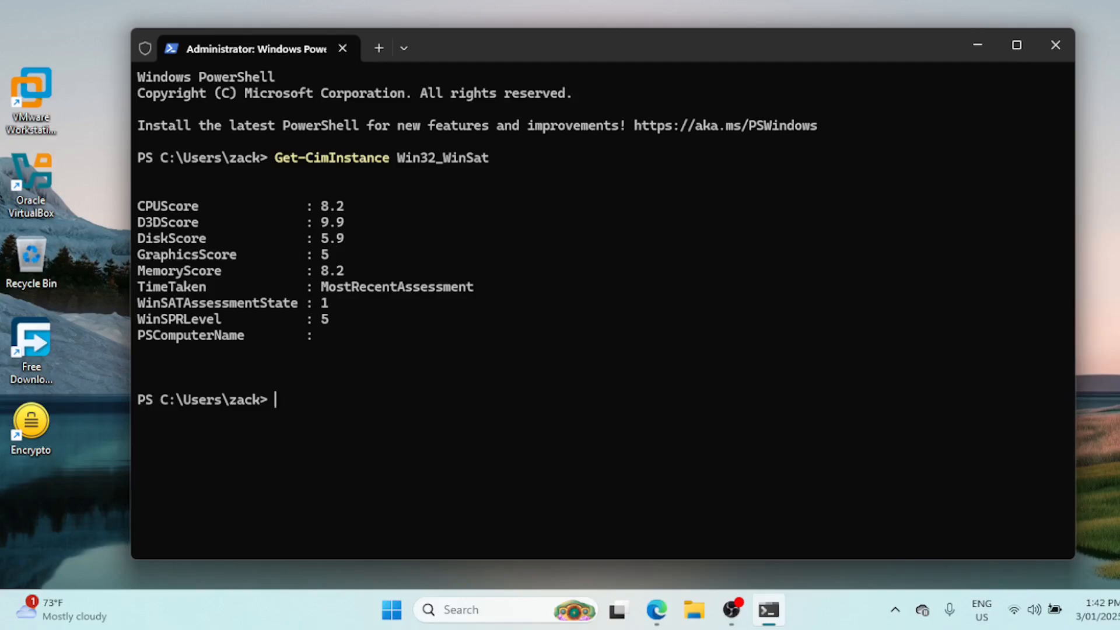
pyautogui.moveTo(536, 317)
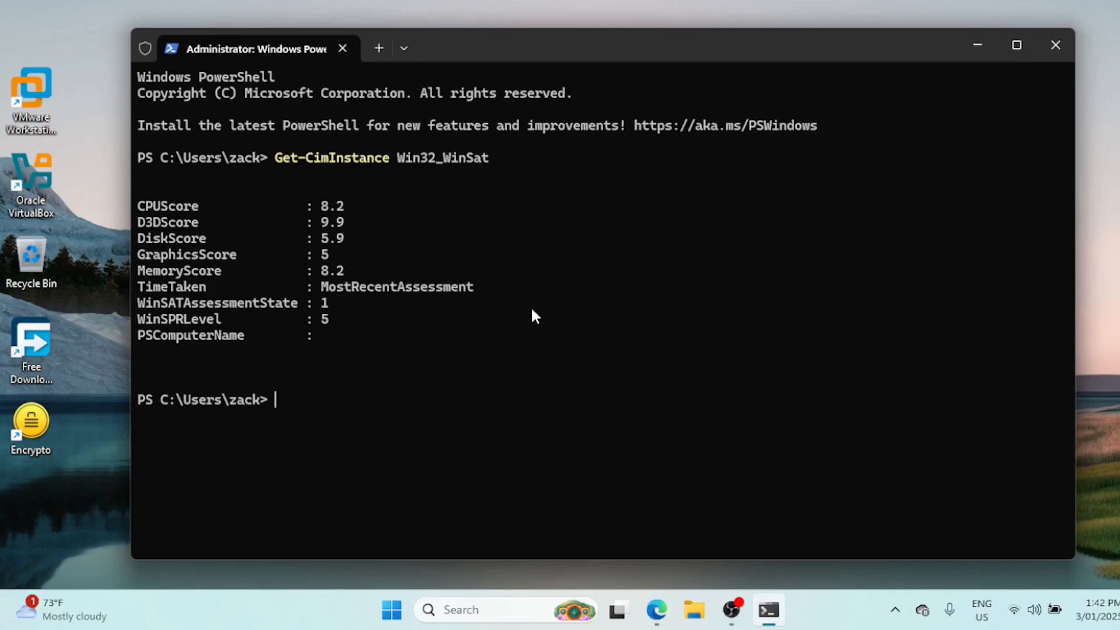
pyautogui.moveTo(577, 351)
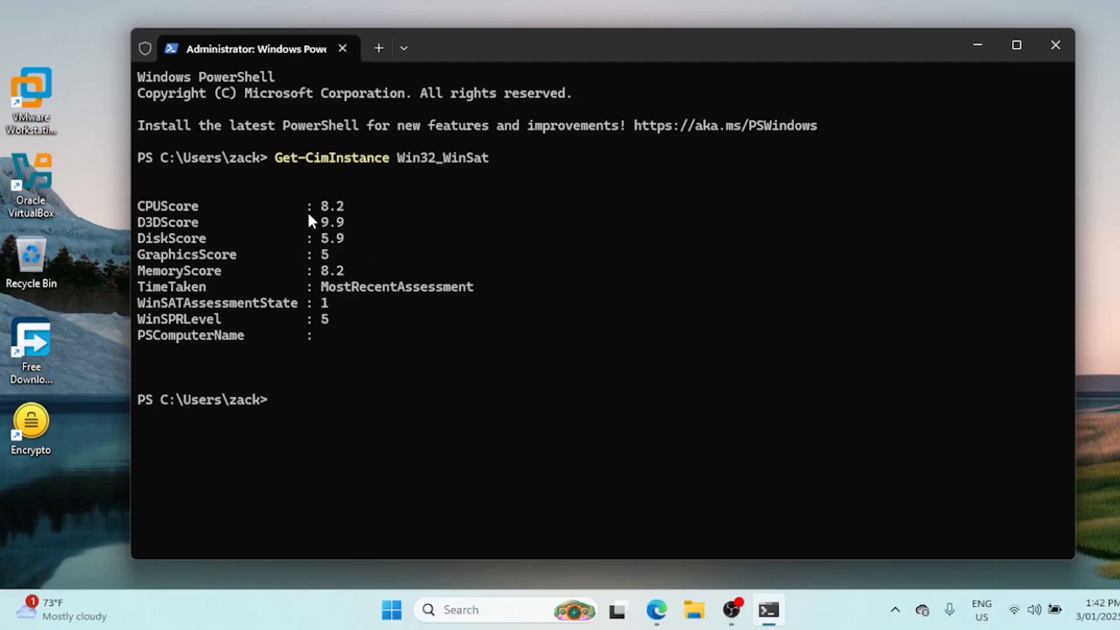
pyautogui.moveTo(322, 220)
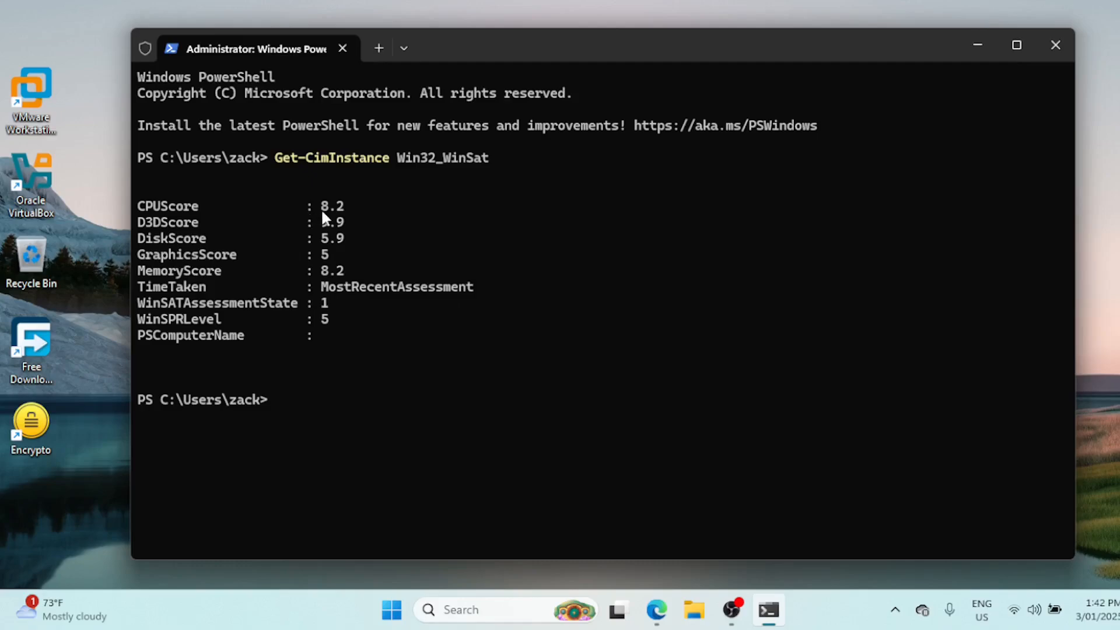
pyautogui.moveTo(330, 327)
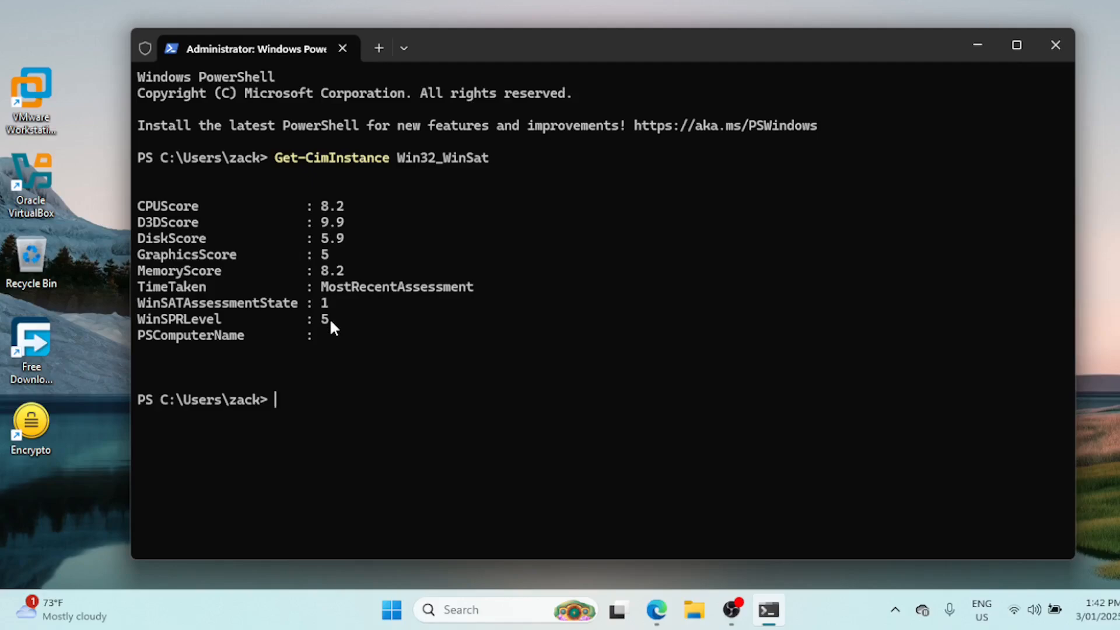
pyautogui.moveTo(332, 319)
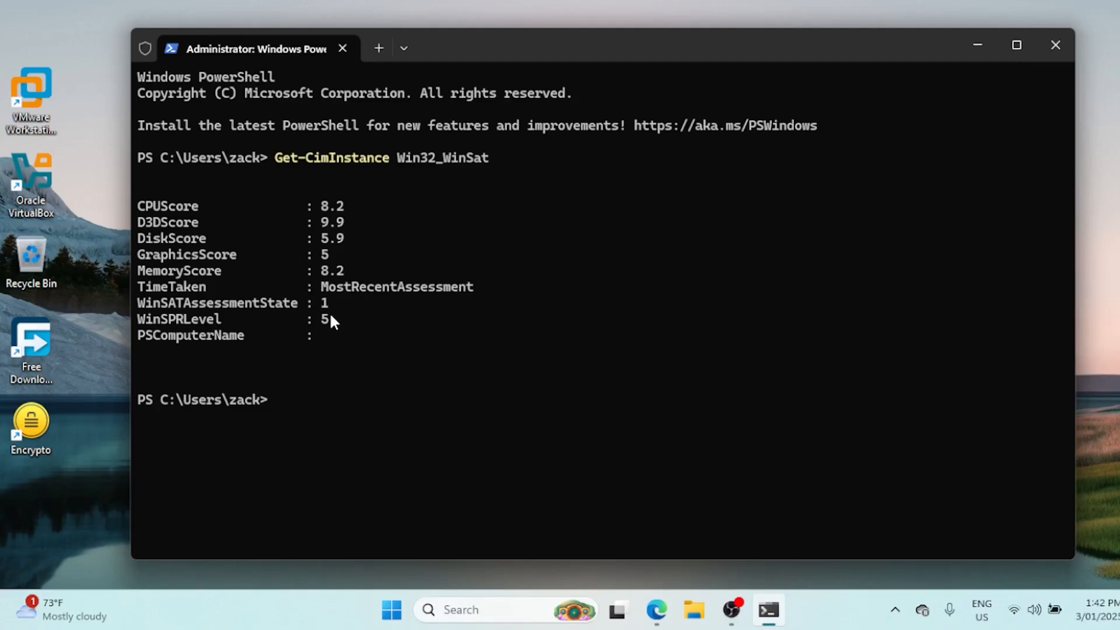
pyautogui.moveTo(330, 322)
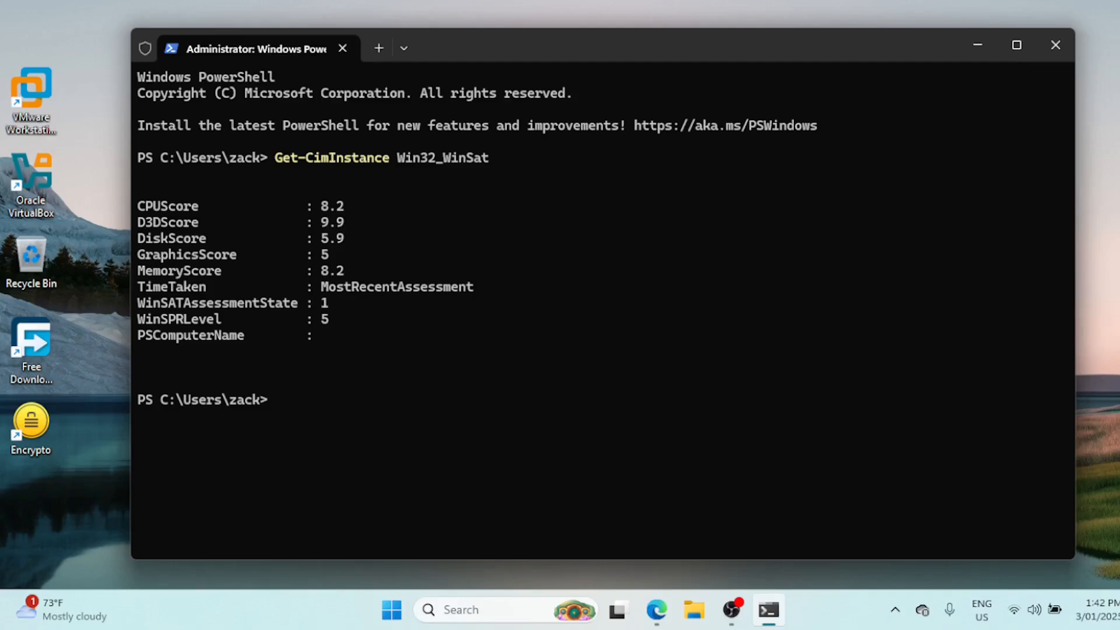
pyautogui.moveTo(576, 351)
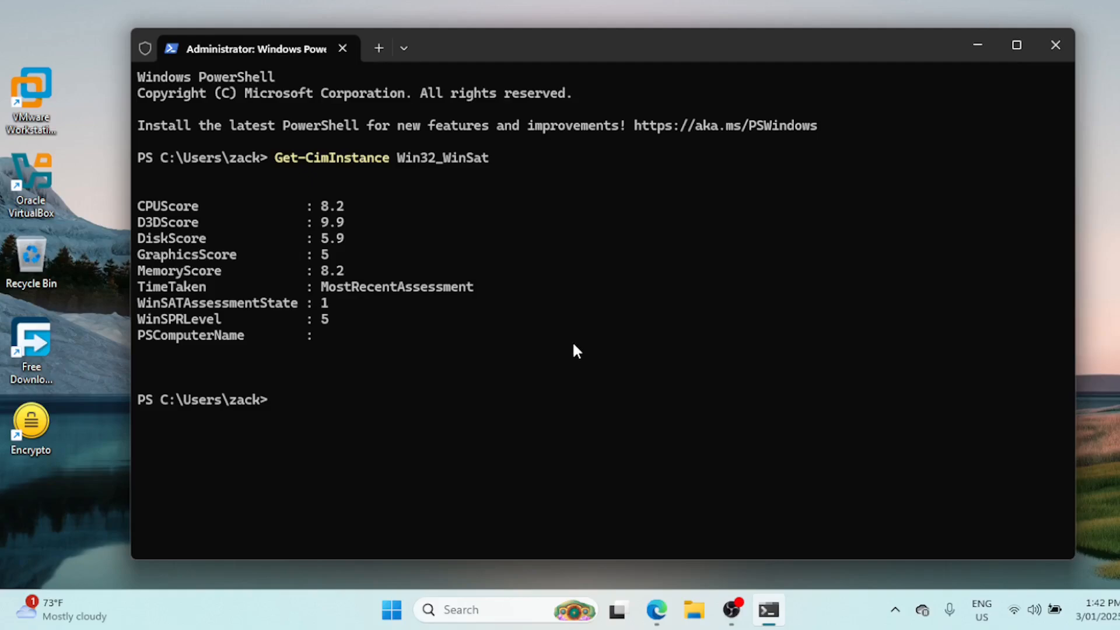
pyautogui.moveTo(300, 225)
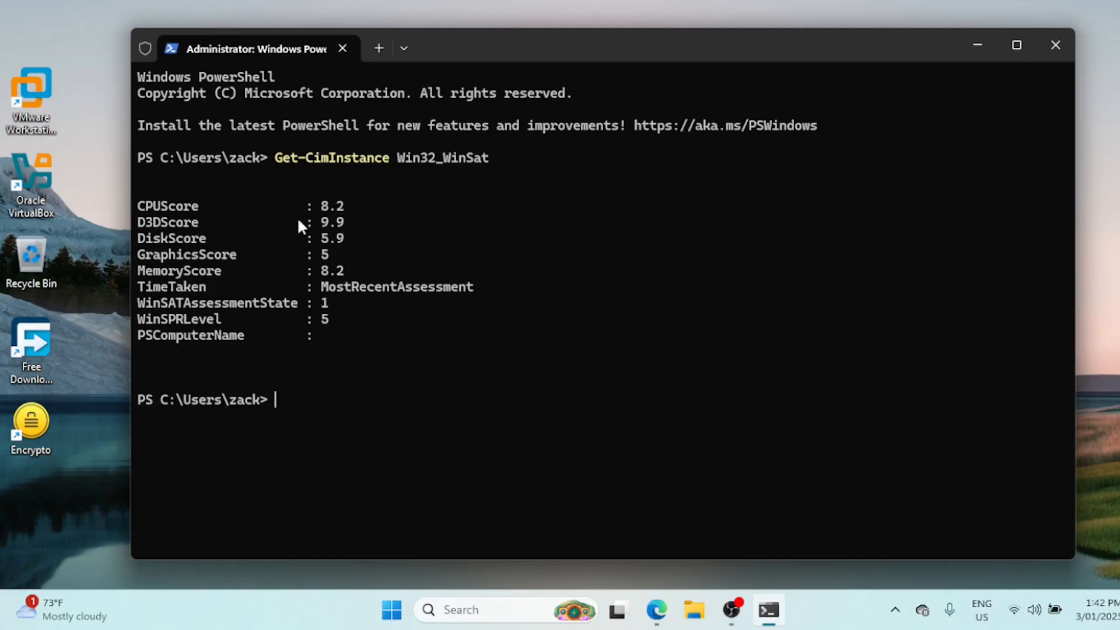
pyautogui.moveTo(322, 220)
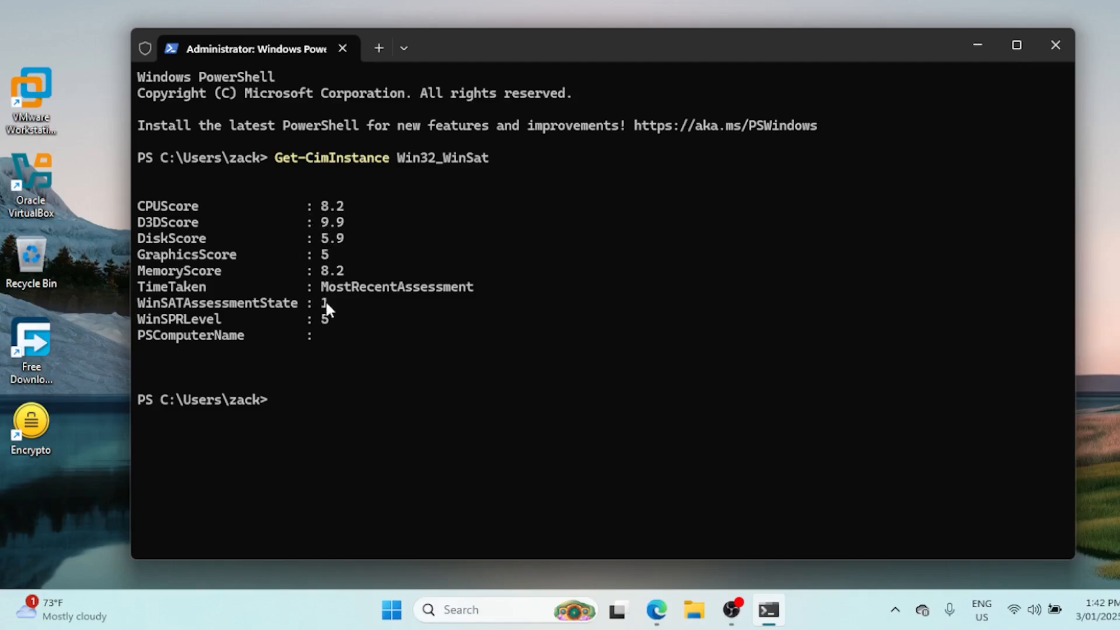
pyautogui.moveTo(335, 327)
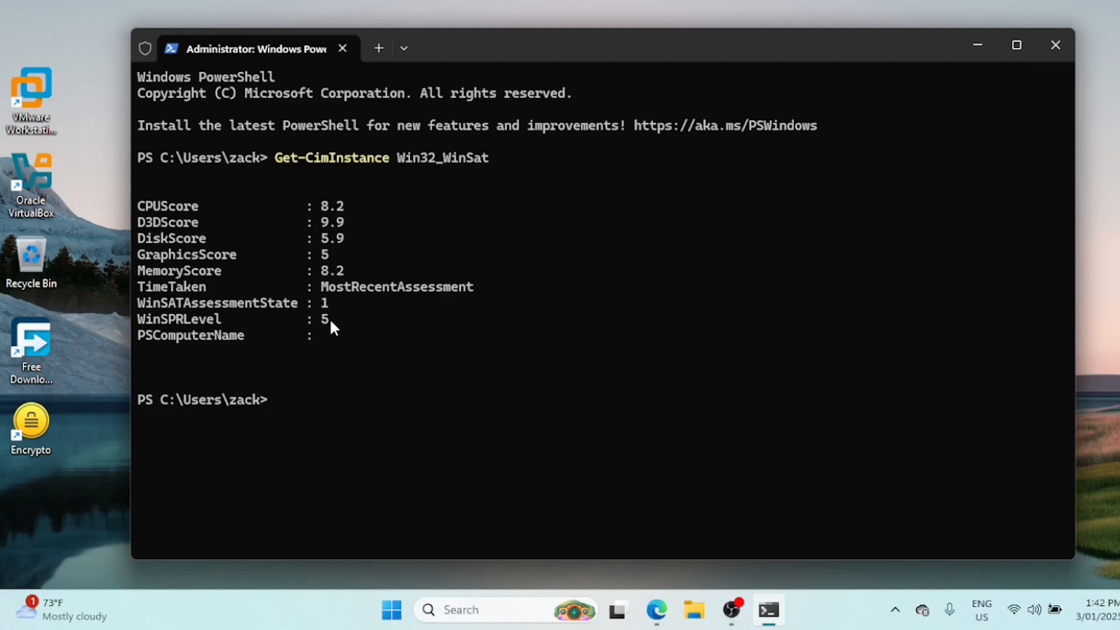
pyautogui.moveTo(333, 326)
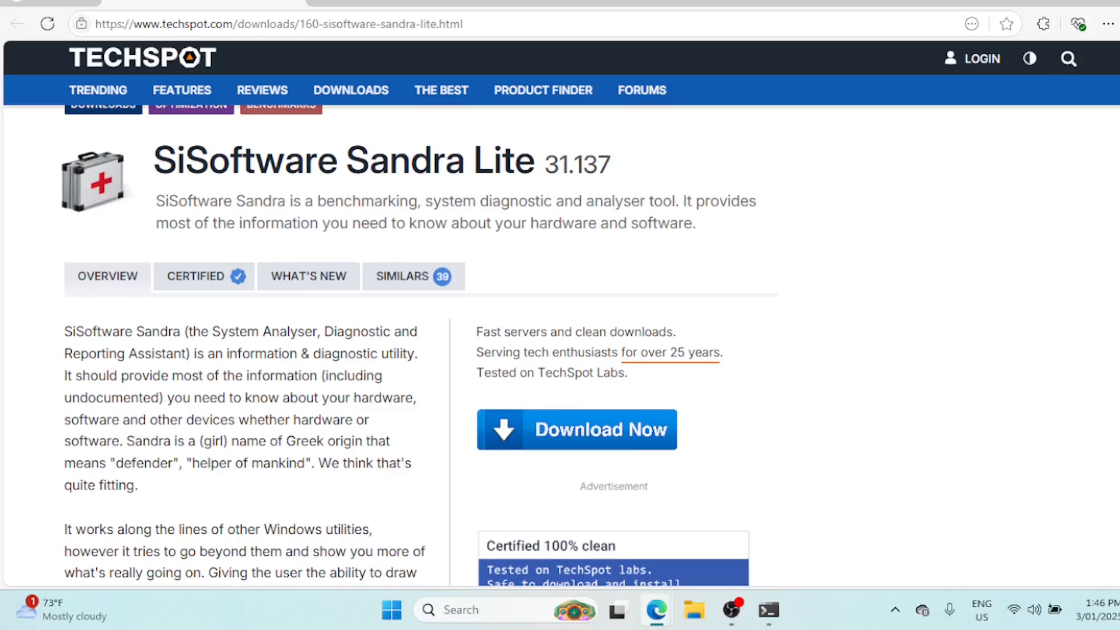
# Reach the similar software section on the Sandra Lite page and go to More similar downloads
pyautogui.scroll(-3)
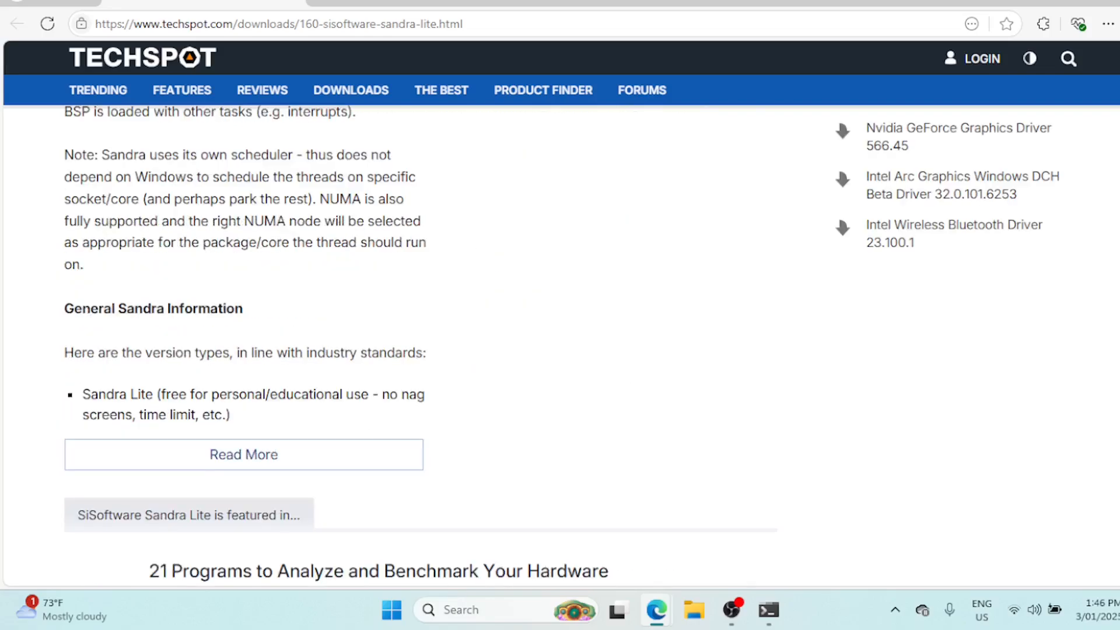
pyautogui.scroll(-3)
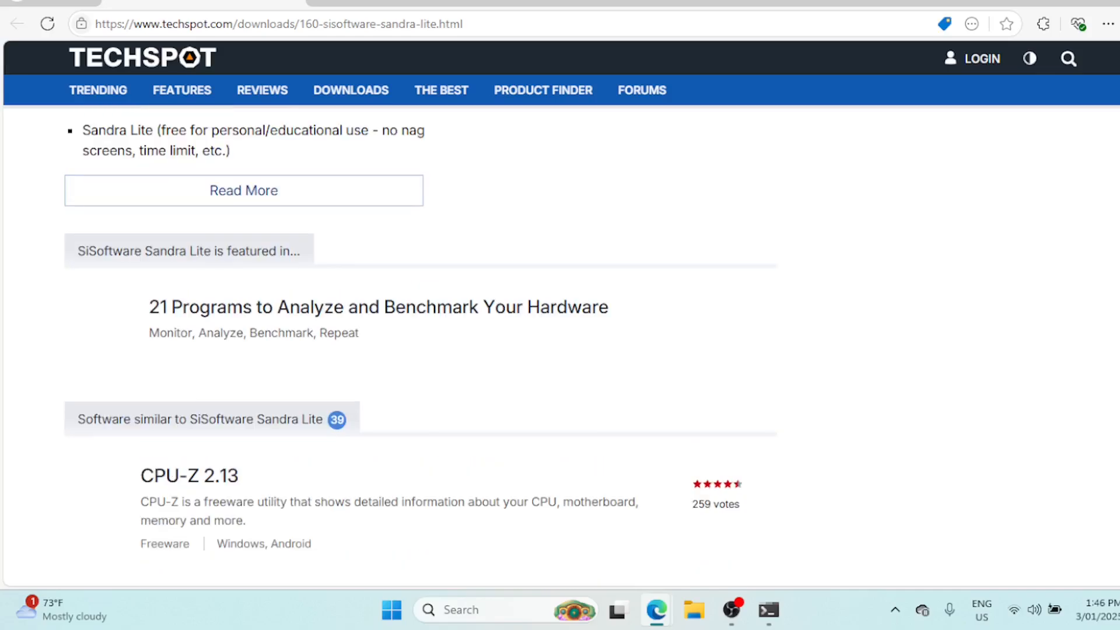
pyautogui.scroll(-3)
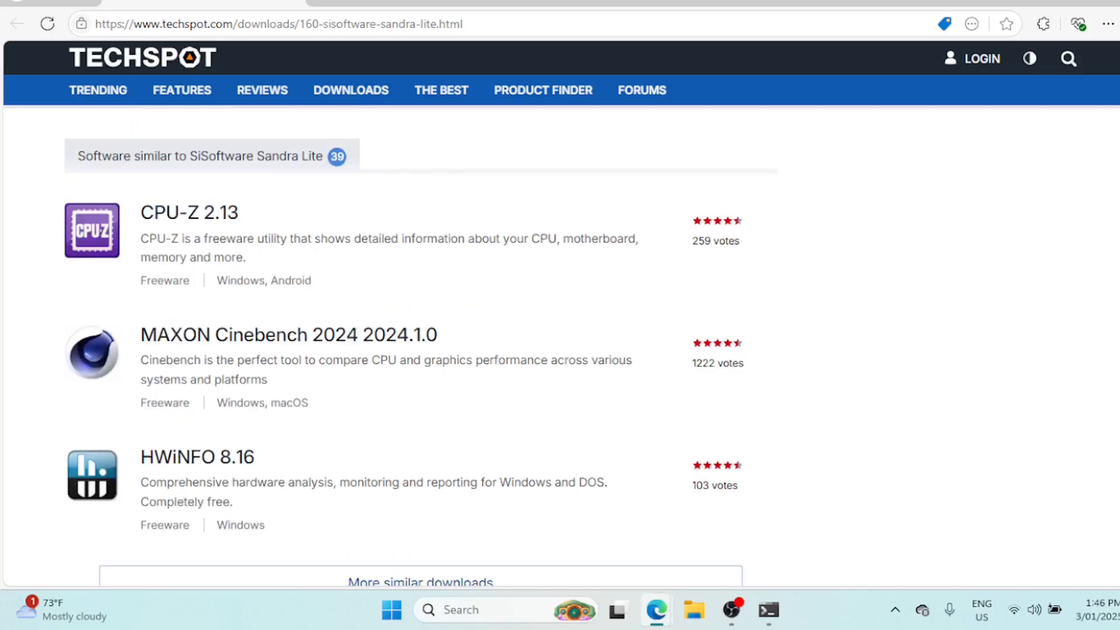
pyautogui.scroll(-3)
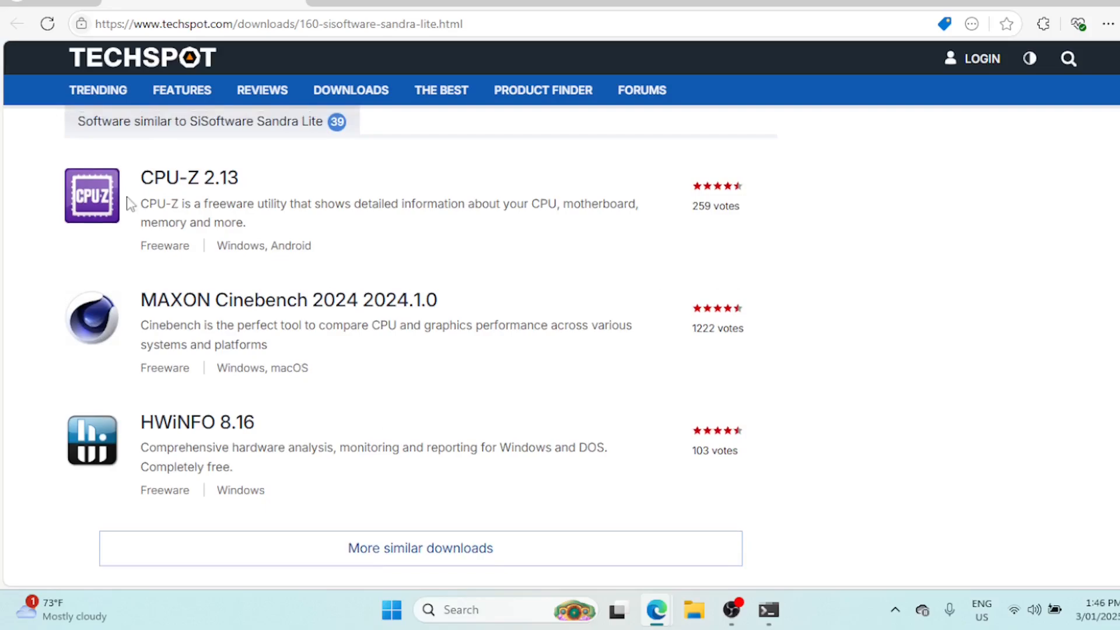
pyautogui.moveTo(237, 307)
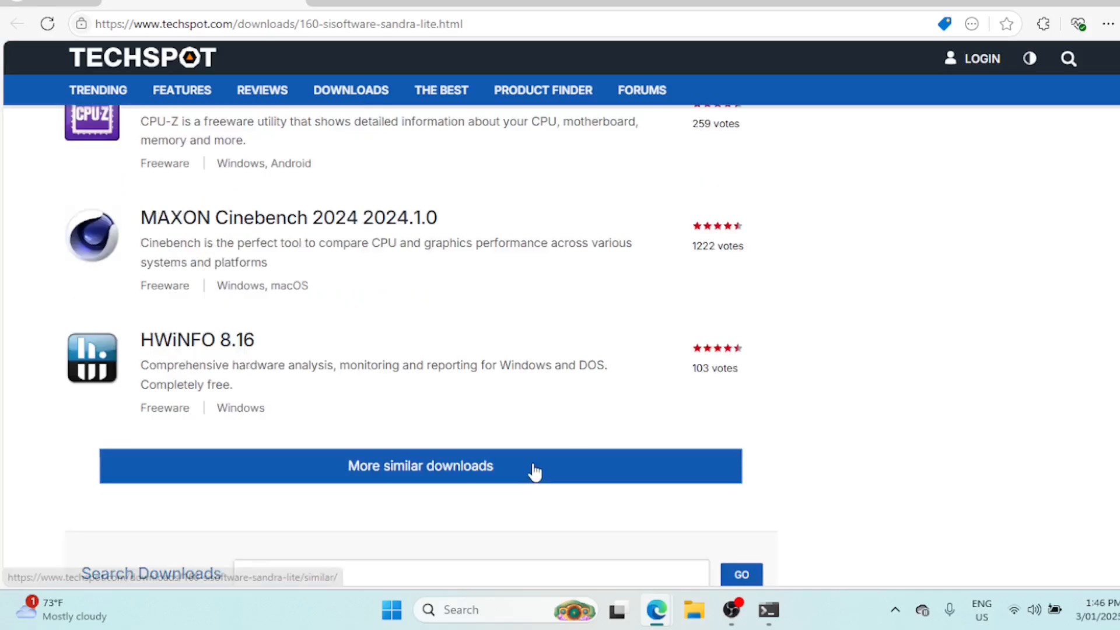
pyautogui.click(420, 465)
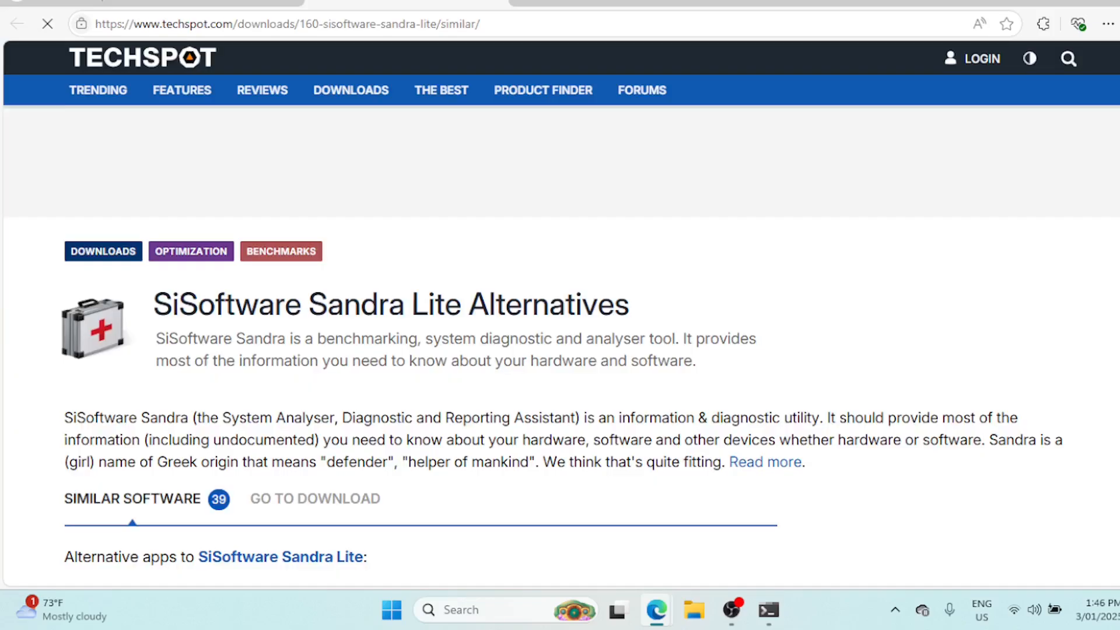
# Scroll down the loaded Alternatives list to HWiNFO32, Speccy, Geekbench and BurnInTest
pyautogui.scroll(-3)
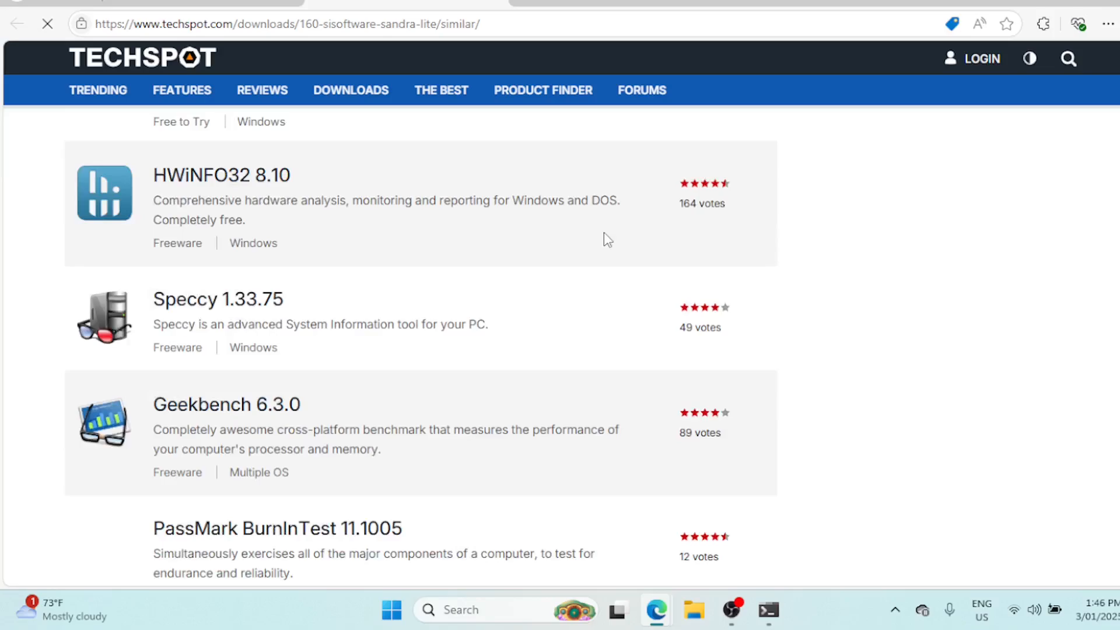
pyautogui.moveTo(1072, 405)
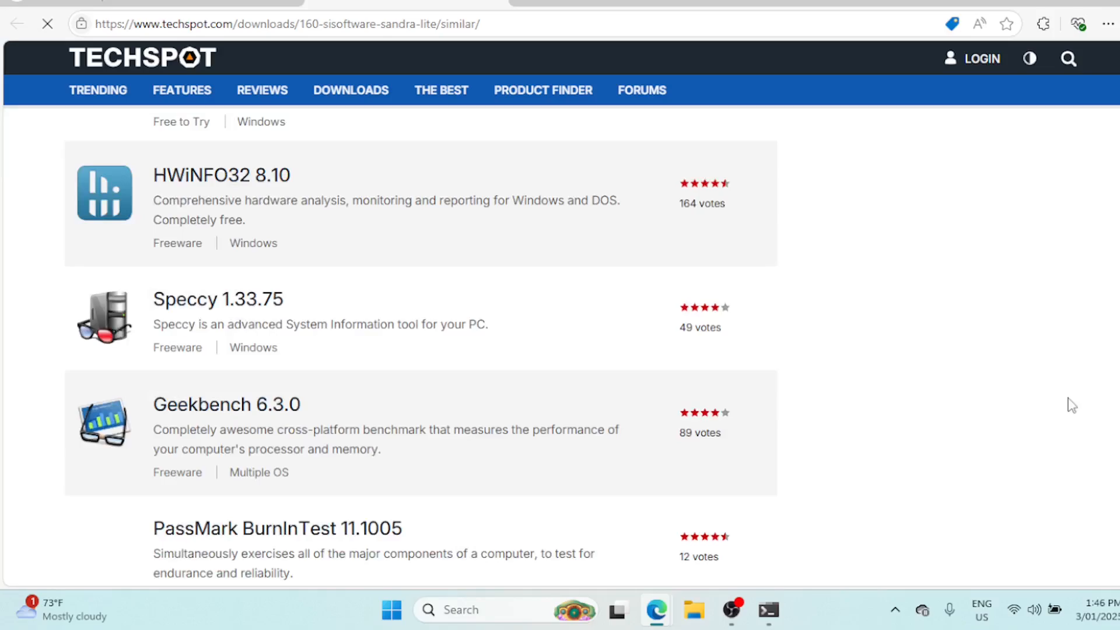